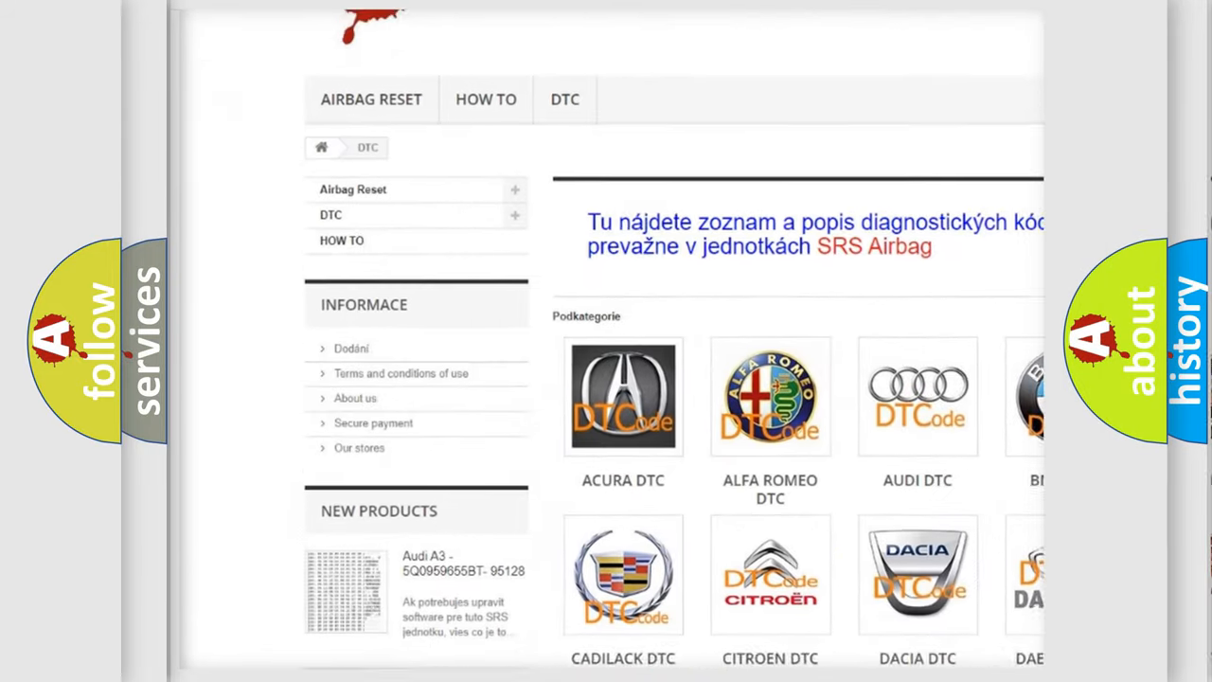
{"action": "scroll", "scroll_direction": "down", "scroll_amount": 3}
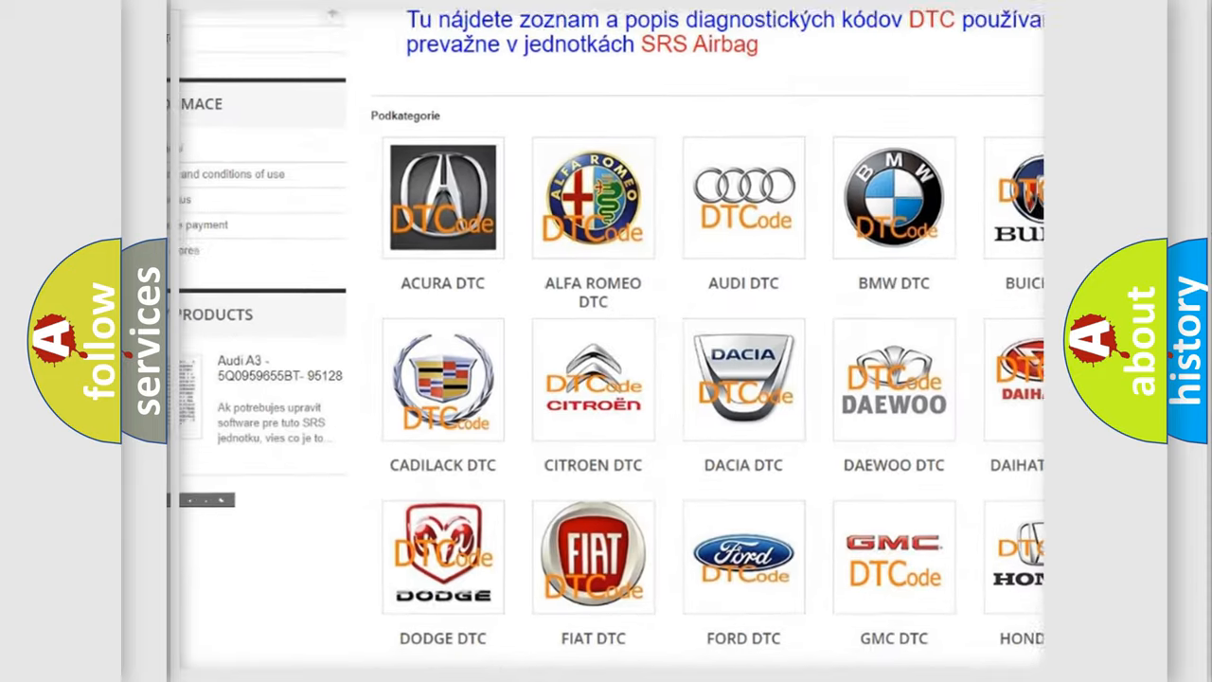
{"action": "scroll", "scroll_direction": "down", "scroll_amount": 3}
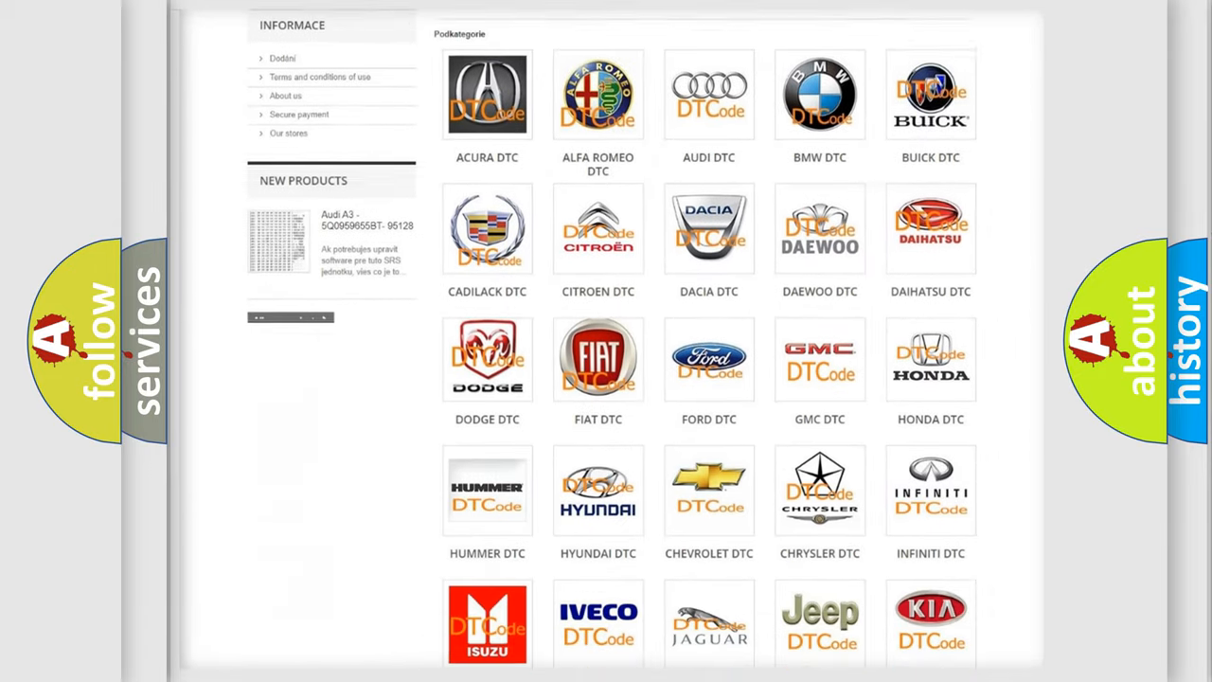
{"action": "scroll", "scroll_direction": "down", "scroll_amount": 3}
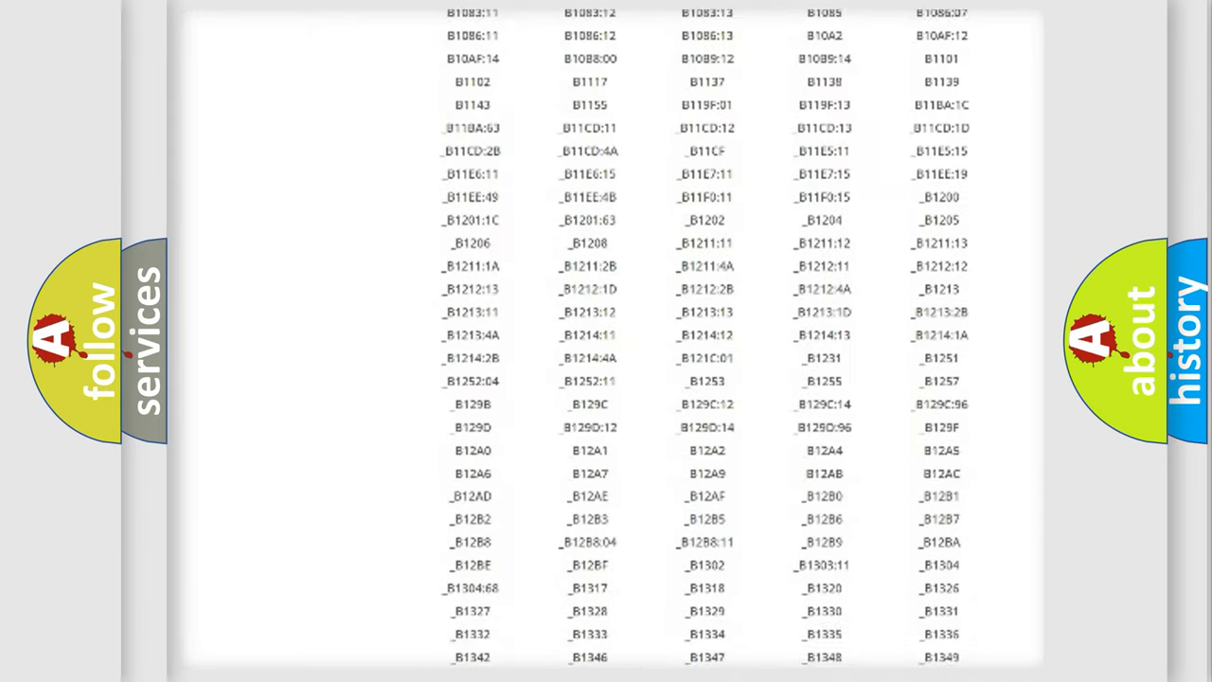
{"action": "scroll", "scroll_direction": "down", "scroll_amount": 3}
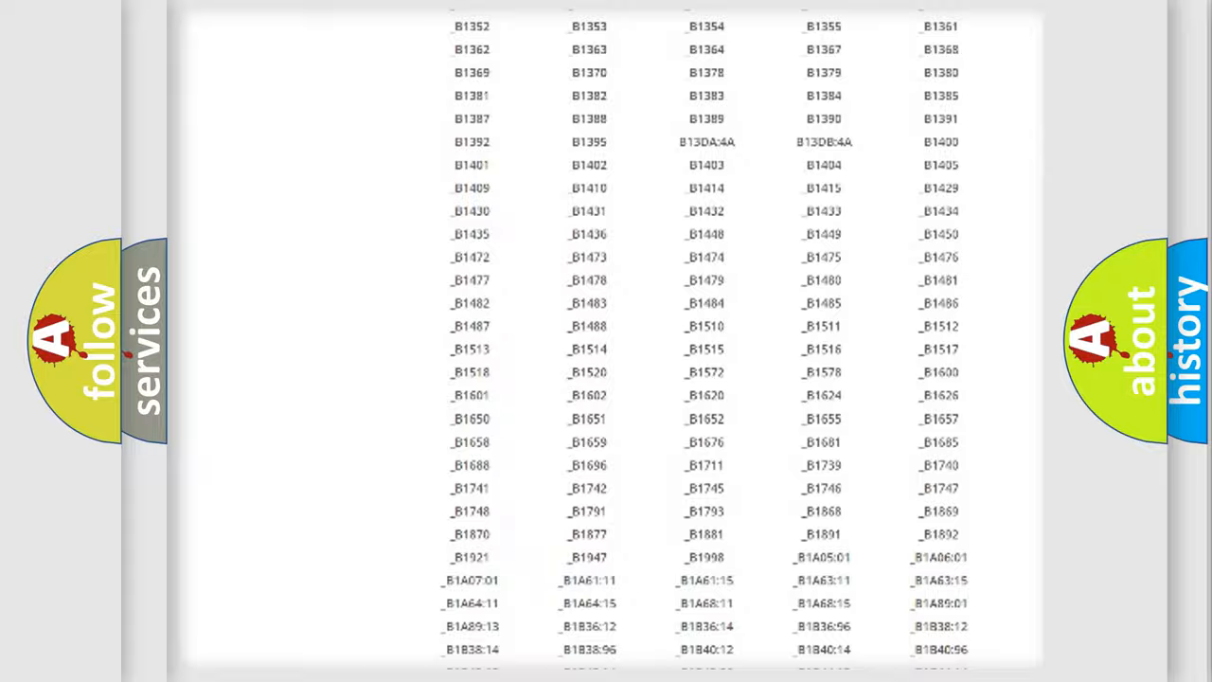